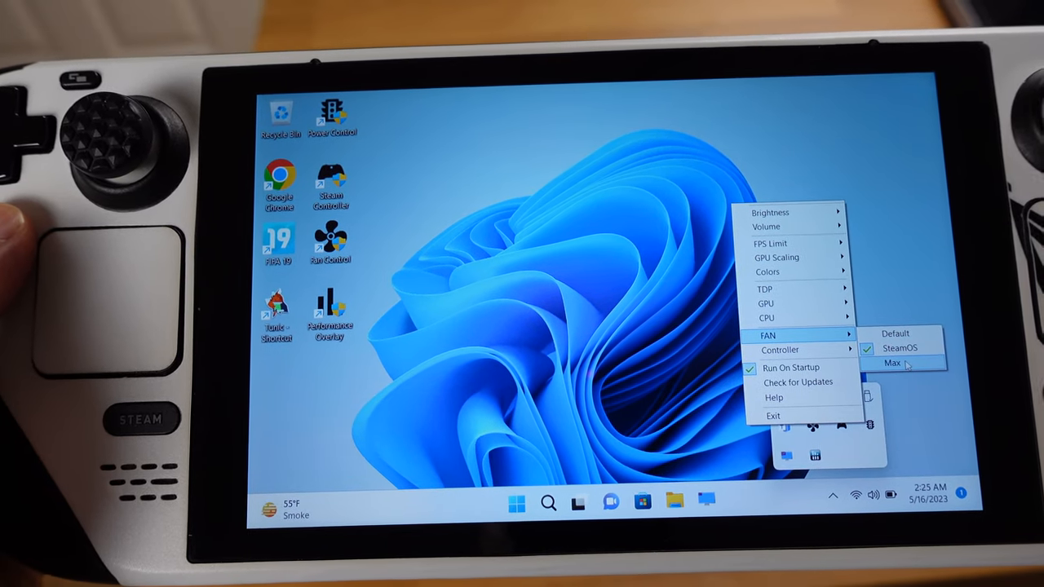
Set the Steam Deck Tools fan mode to Max from the tray menu.
click(872, 363)
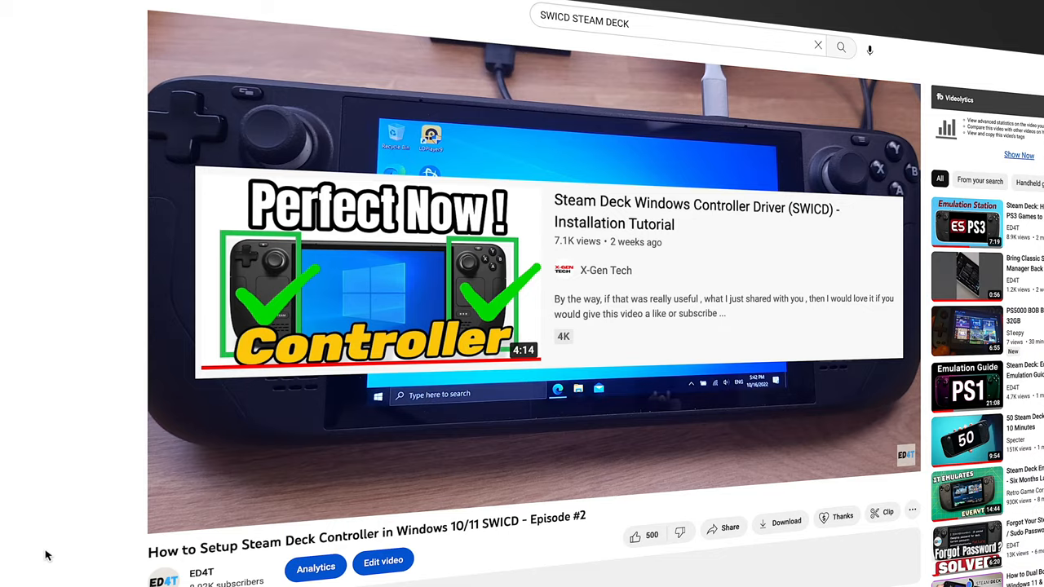
Play the YouTube tutorial on setting up the Steam Deck controller with SWICD.
click(379, 273)
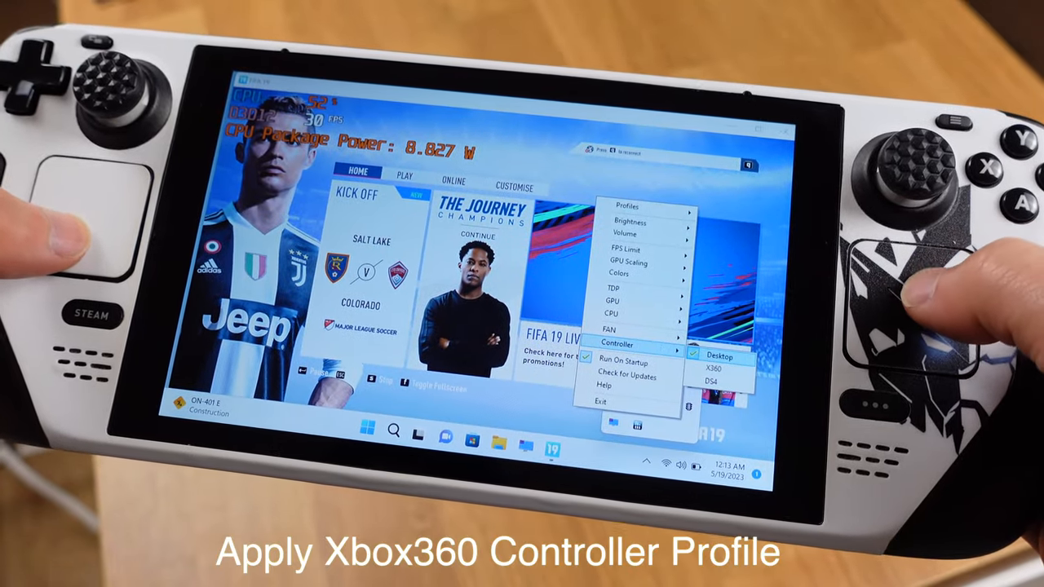
Cycle the controller profile through X360, then Desktop, then DS4.
click(718, 370)
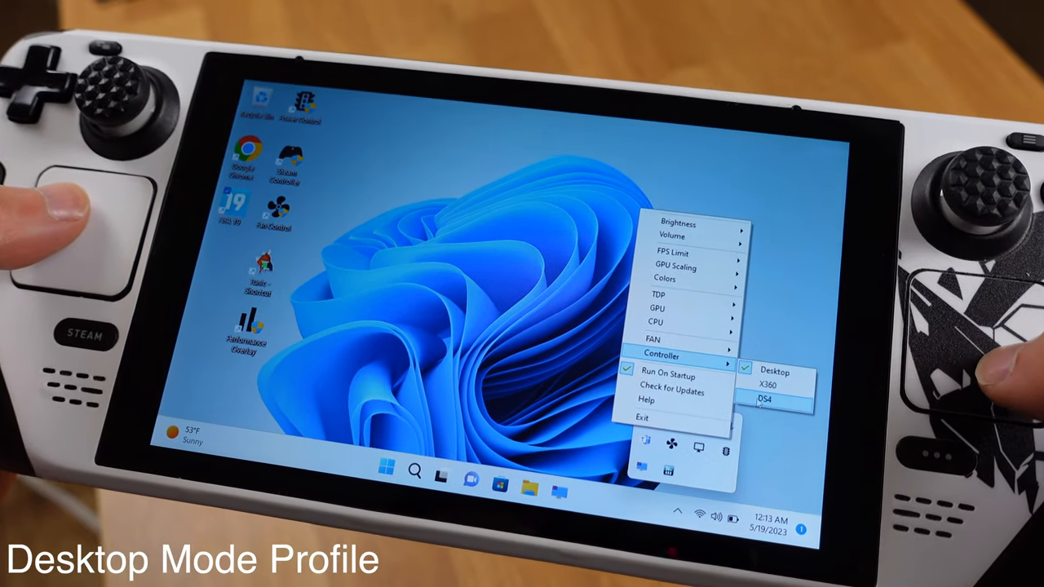
click(765, 400)
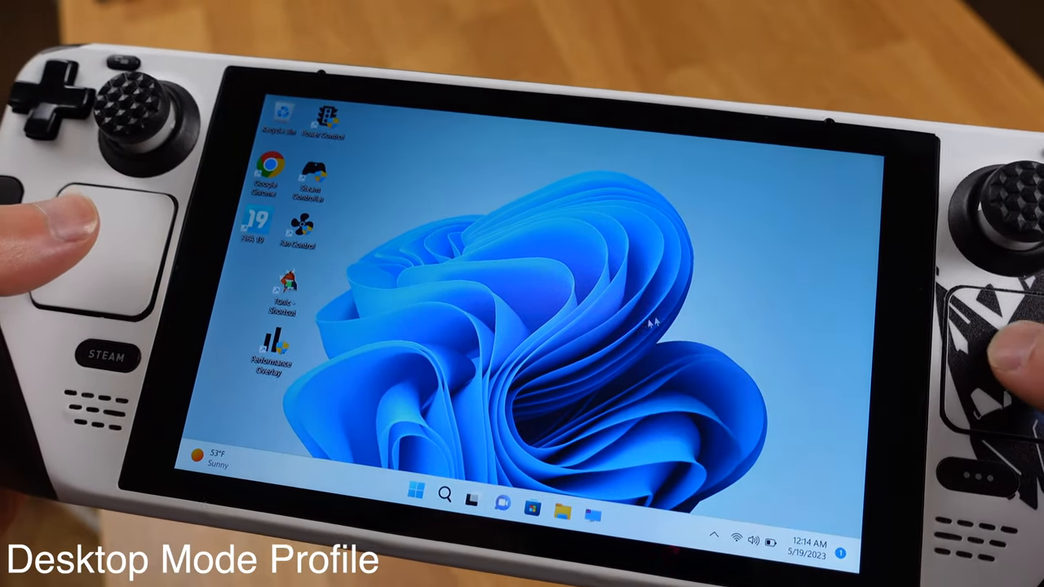
right_click(652, 312)
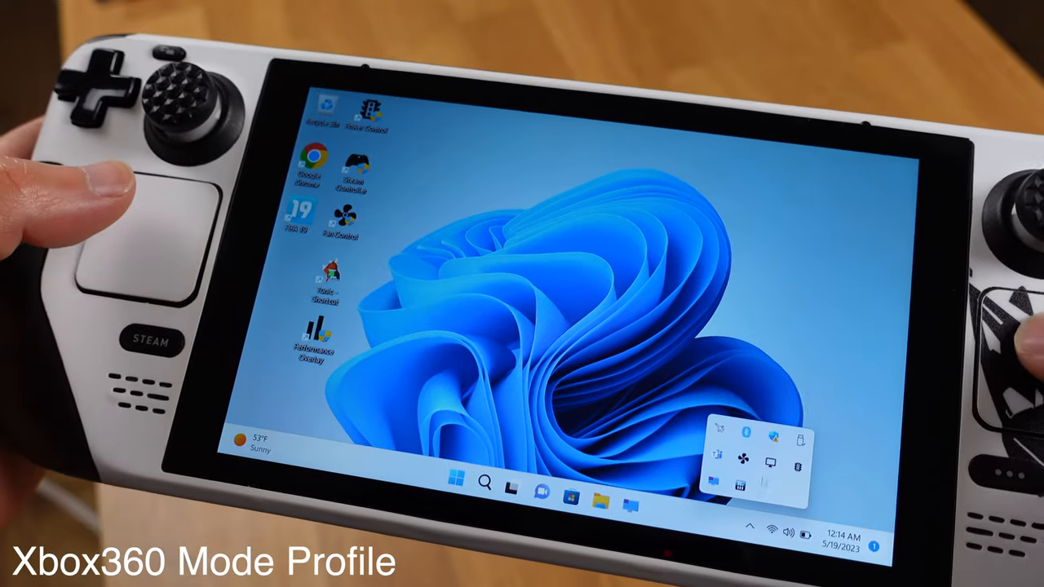
right_click(750, 452)
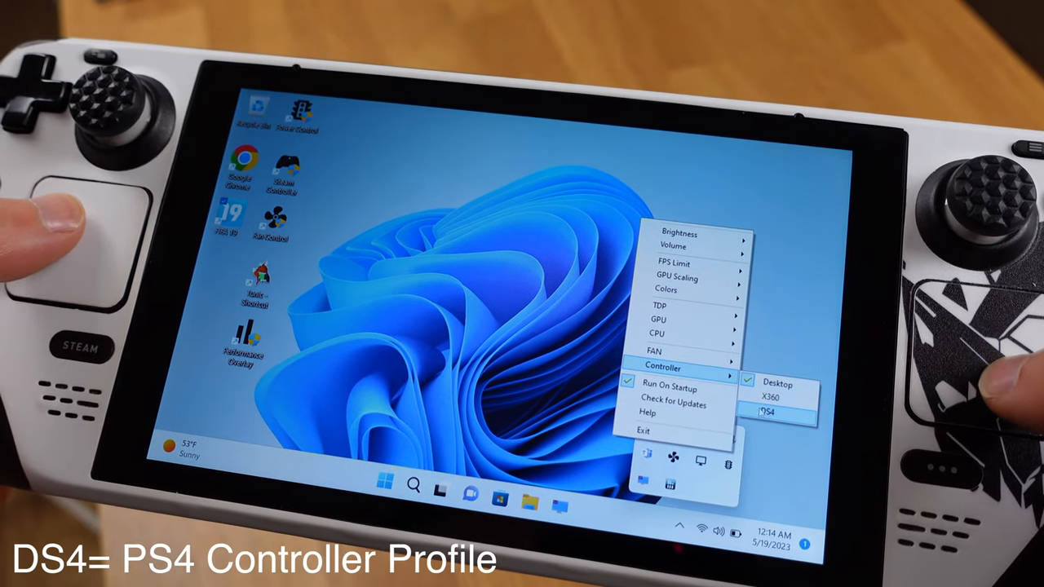
click(767, 413)
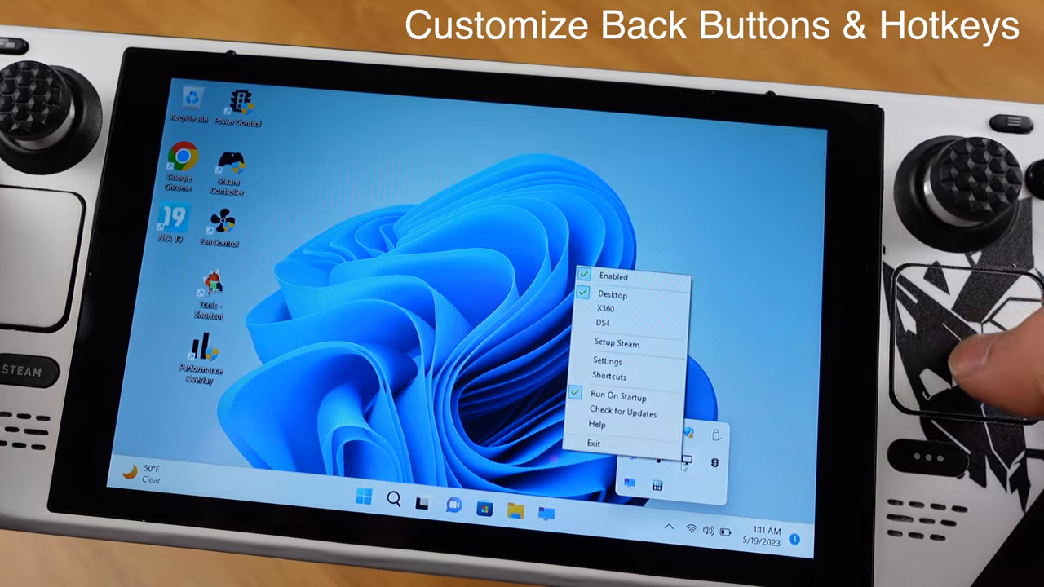
click(608, 361)
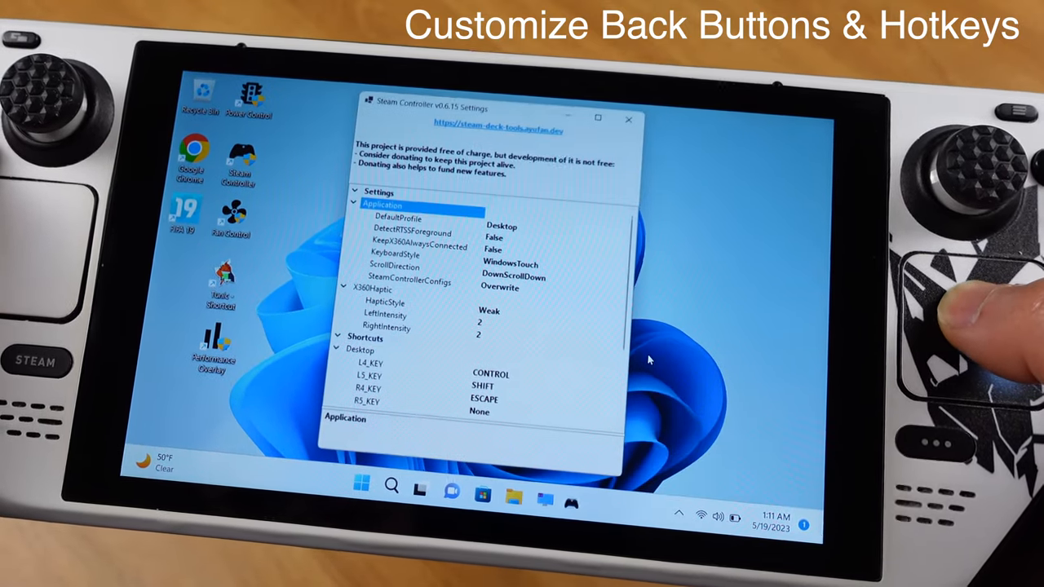
scroll(down, 3)
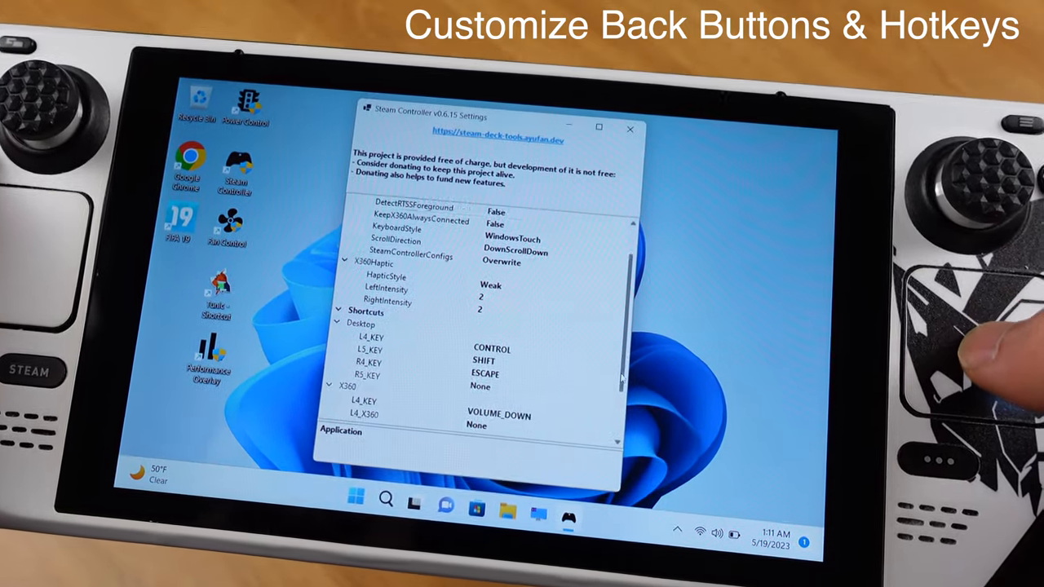
scroll(down, 3)
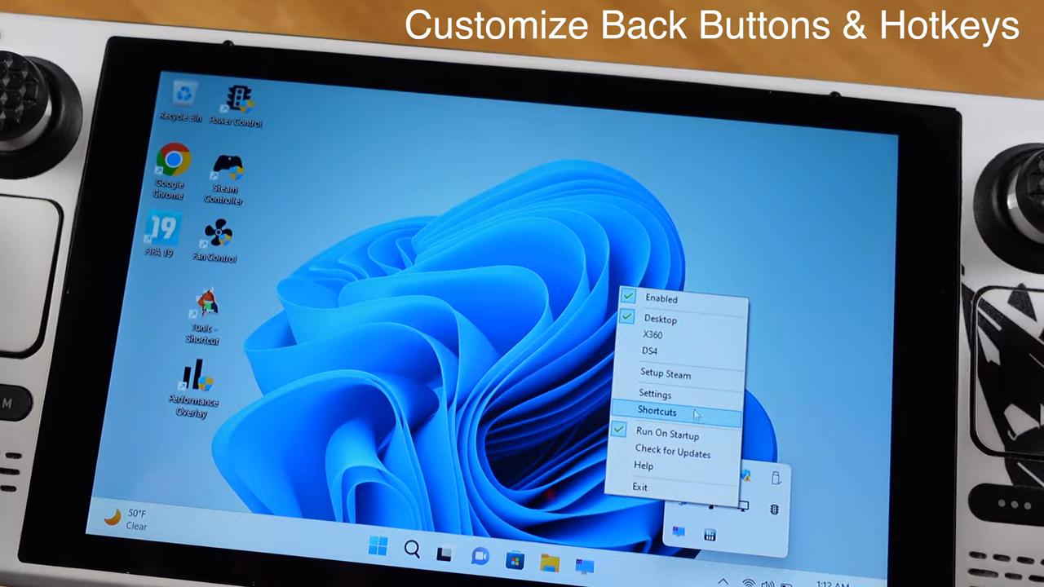
Open the Steam Deck Tools Shortcuts page in Chrome and scroll through the hotkeys per profile.
click(655, 412)
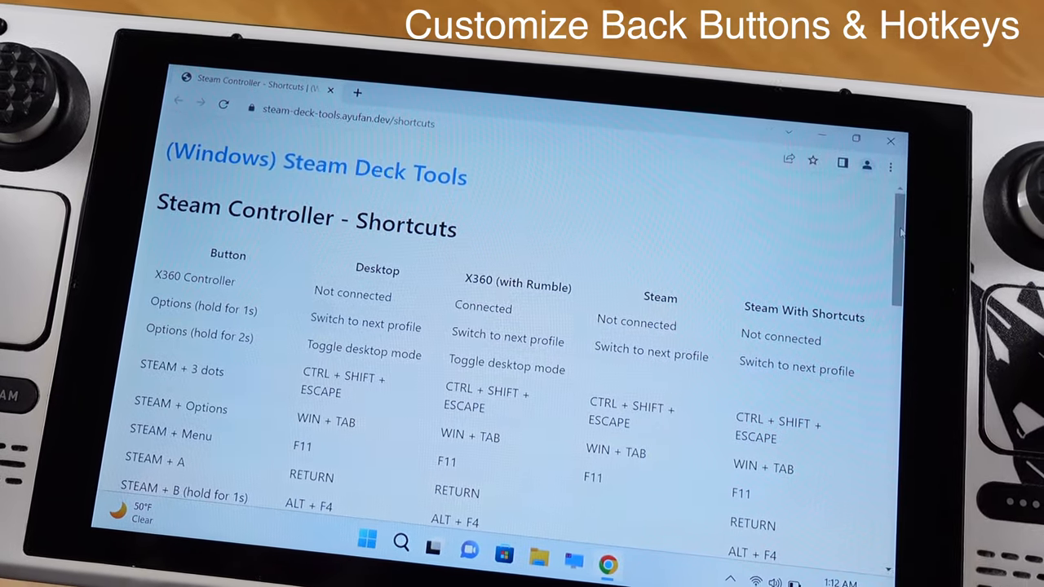
scroll(down, 3)
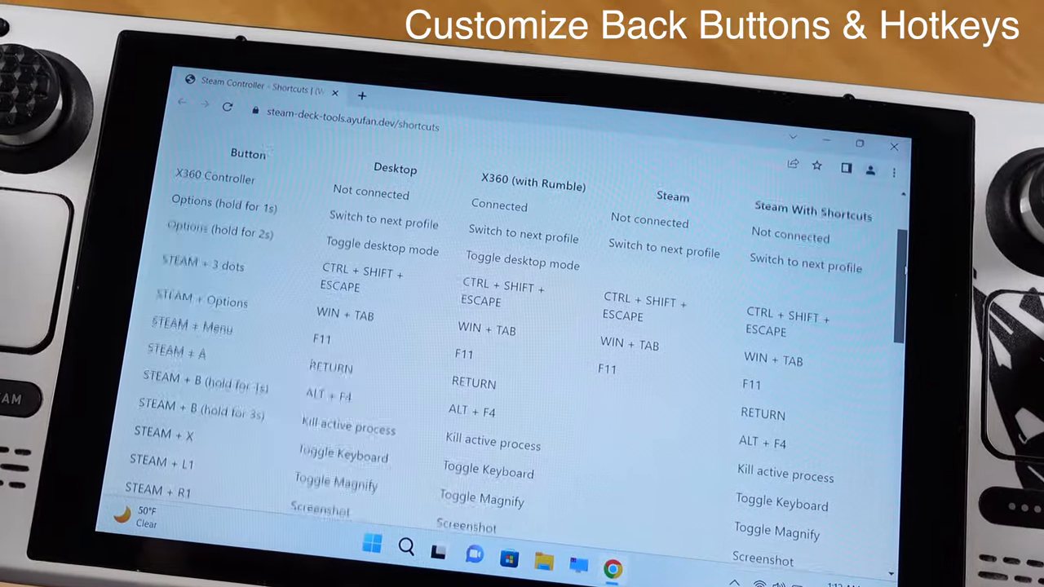
scroll(down, 3)
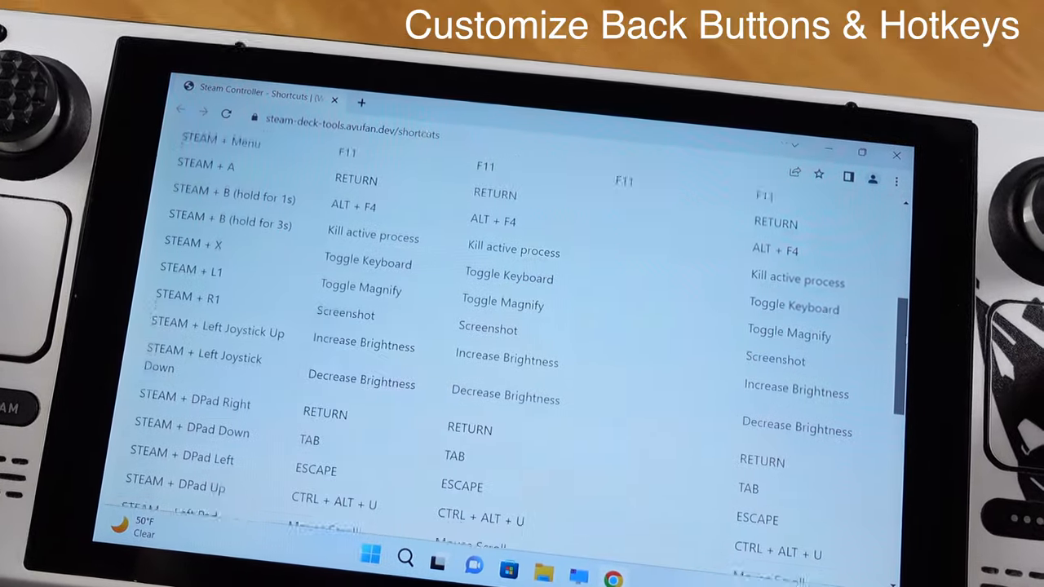
scroll(down, 3)
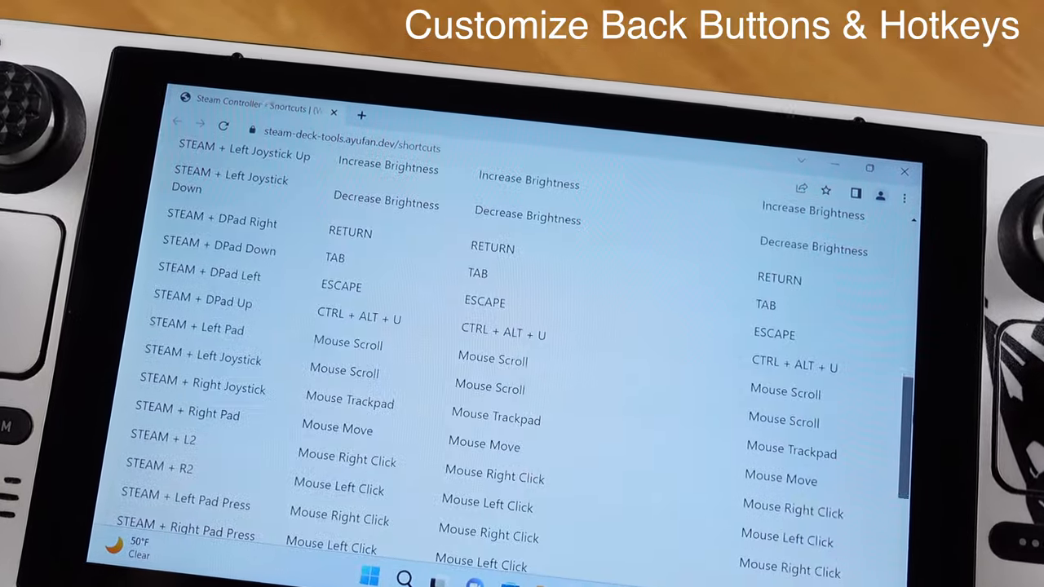
scroll(down, 3)
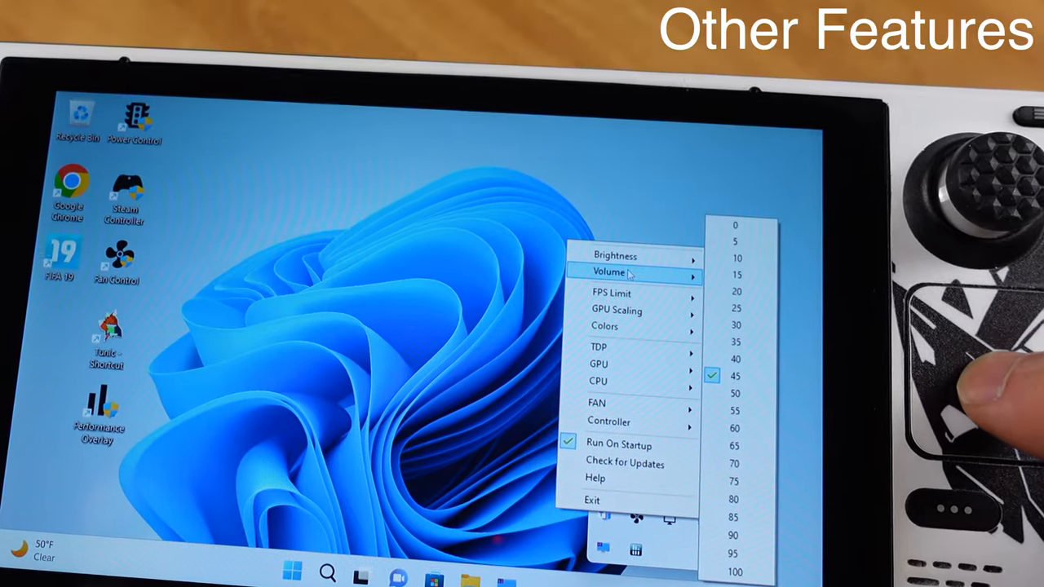
mouse_move(628, 288)
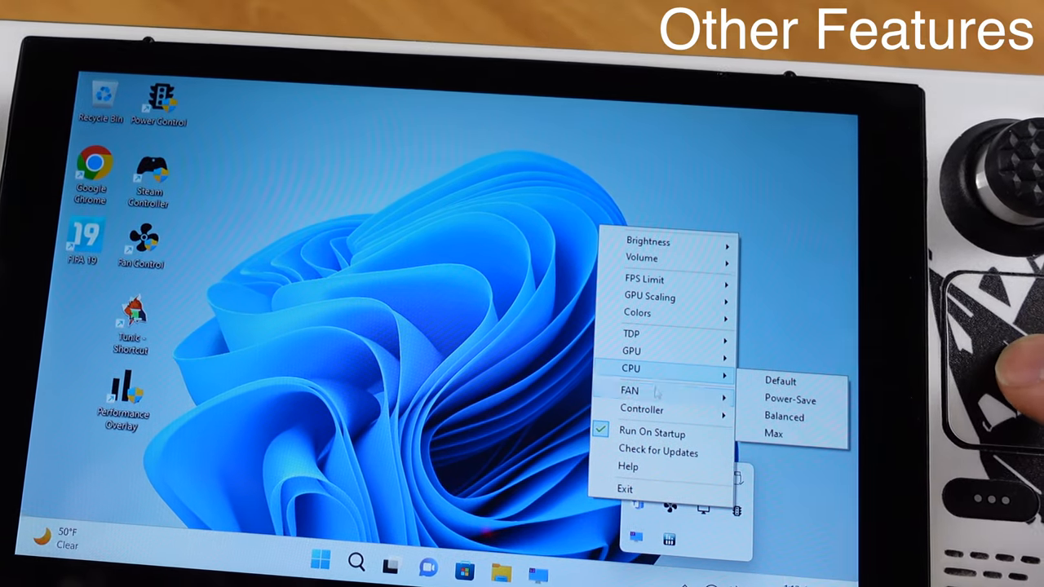
mouse_move(642, 402)
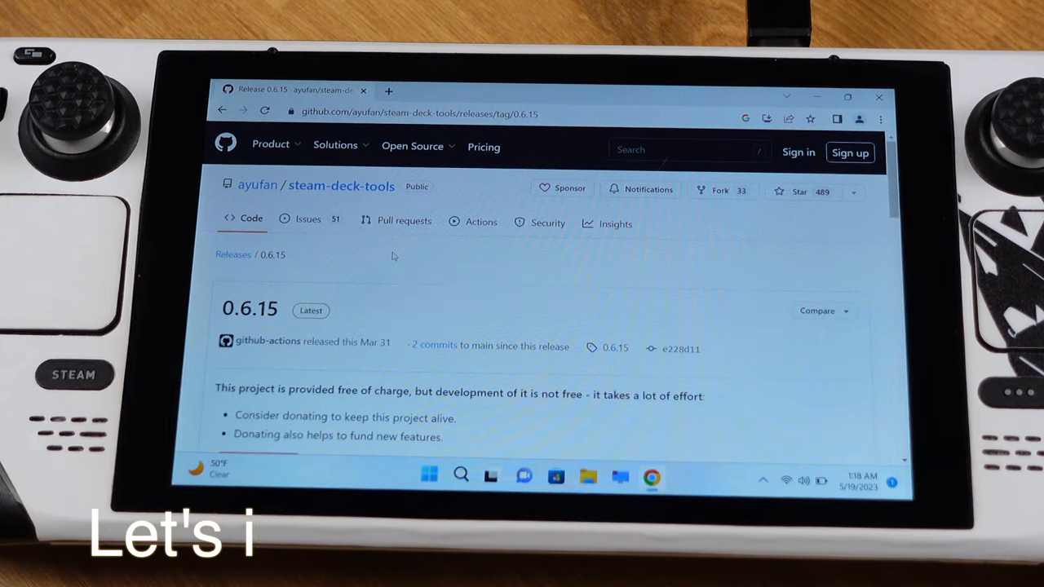
mouse_move(341, 185)
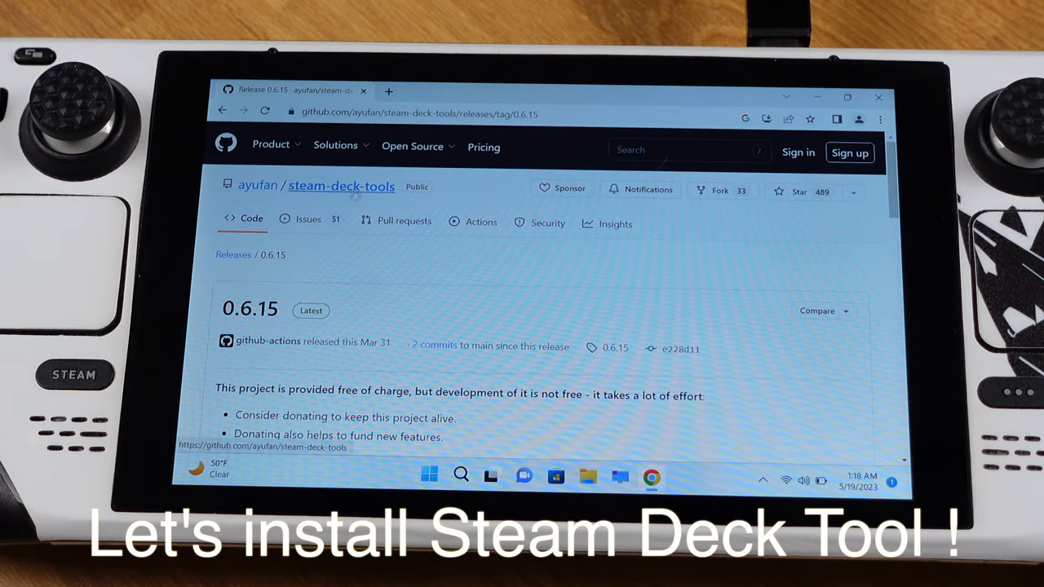
Scroll to the 0.6.15 release Assets and download SteamDeckTools-0.6.15-setup.exe.
scroll(down, 3)
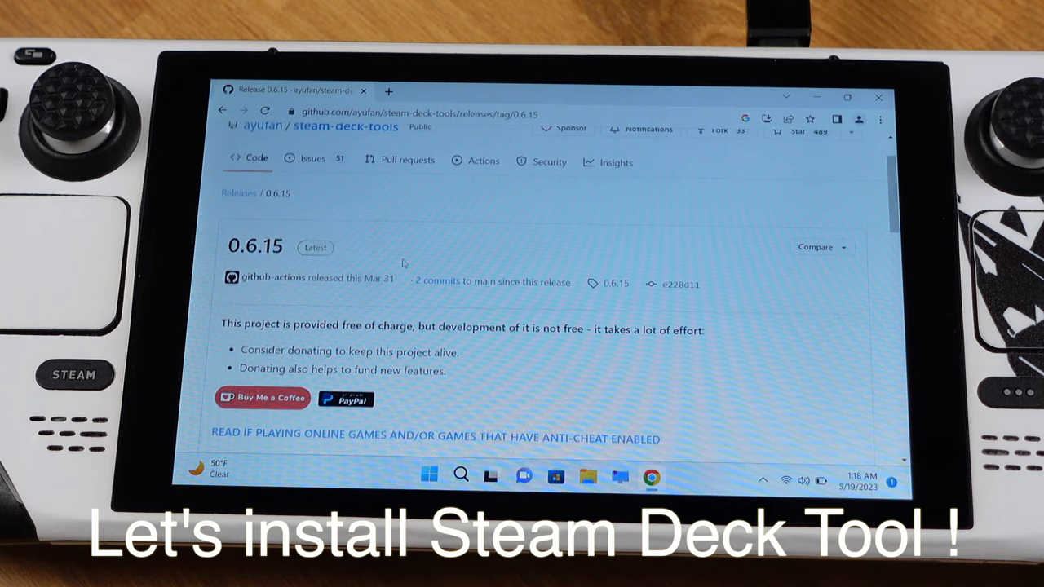
scroll(down, 3)
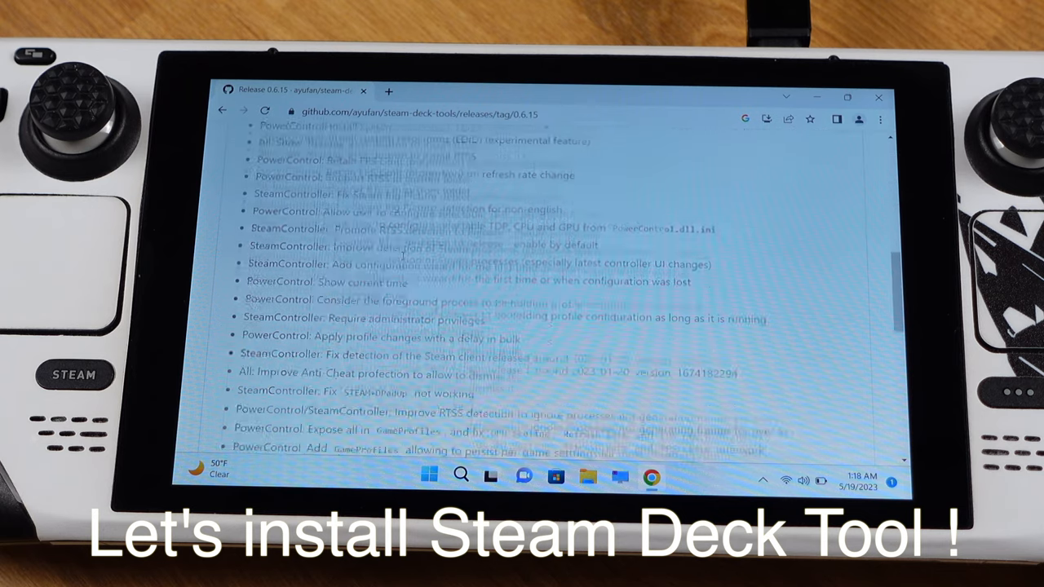
scroll(down, 3)
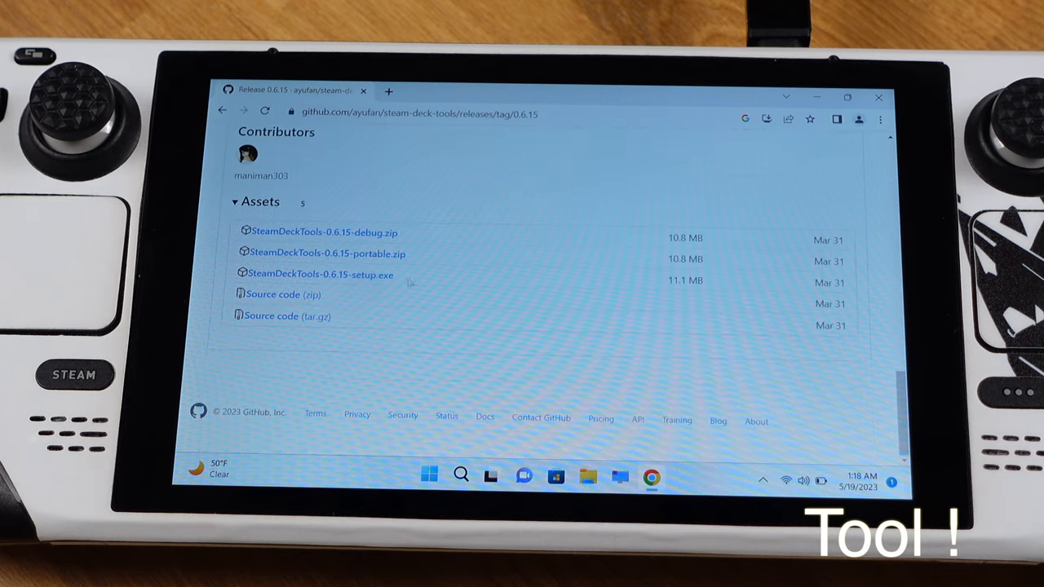
click(320, 274)
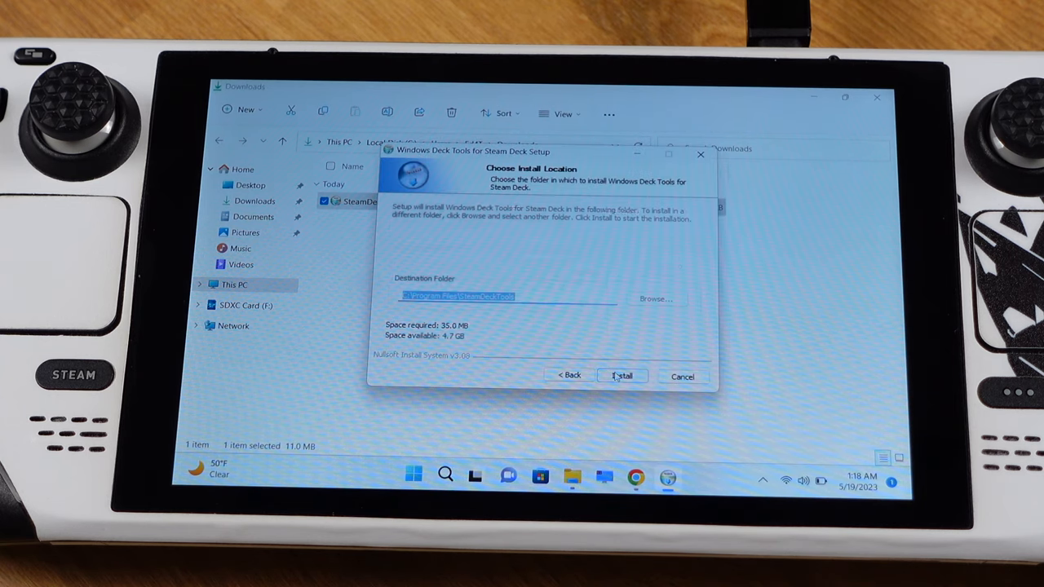
Install Steam Deck Tools 0.6.15 into the default destination folder.
click(621, 376)
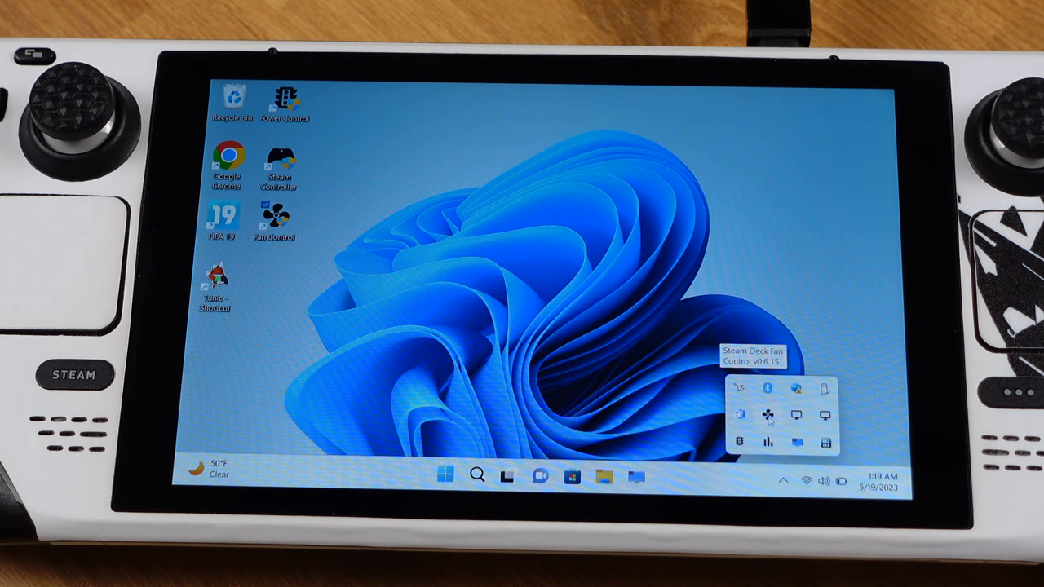
Set Fan Control to the SteamOS curve and never show anti-cheat warnings.
right_click(767, 416)
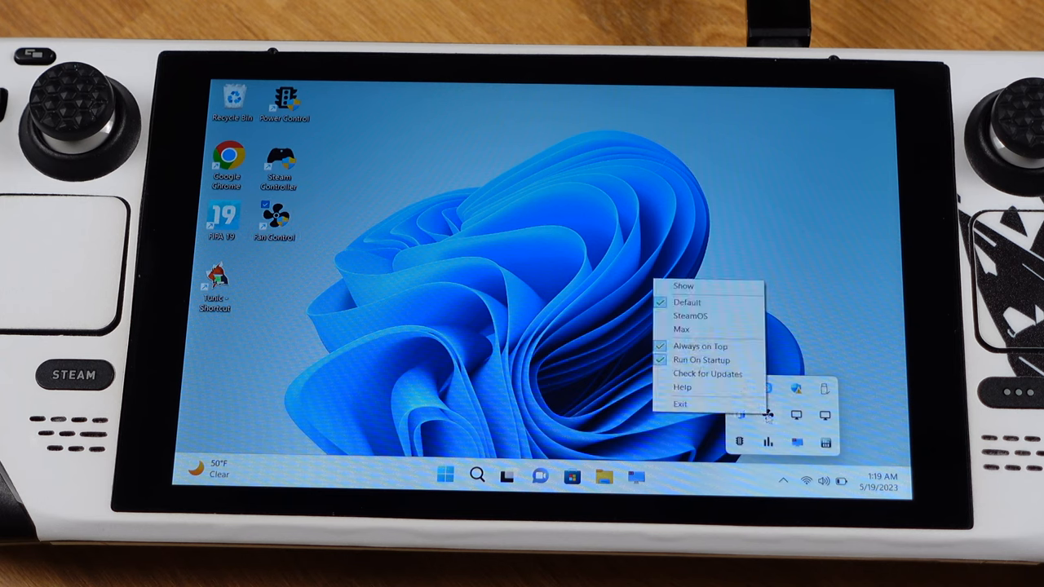
mouse_move(702, 359)
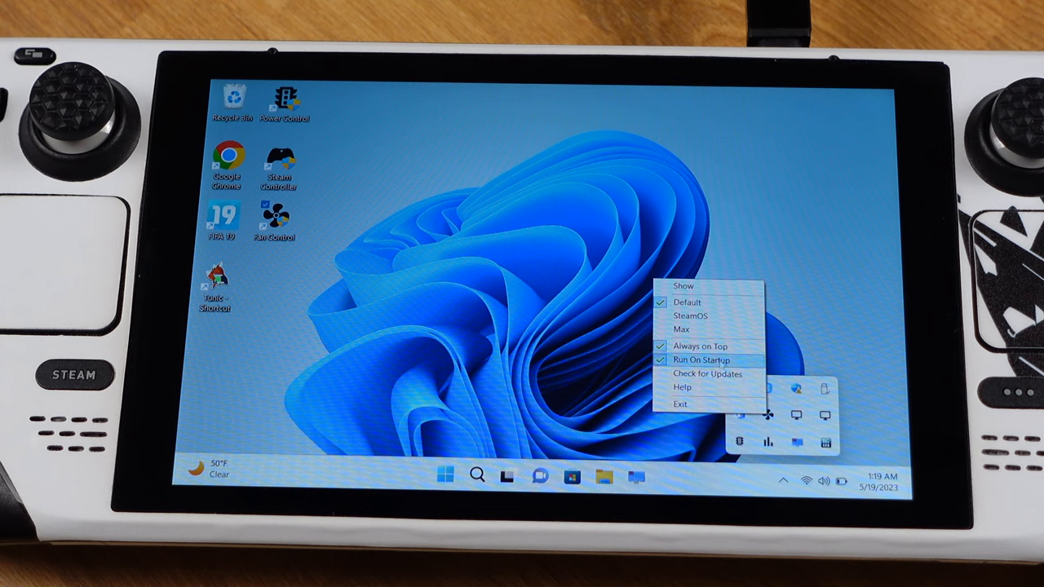
mouse_move(691, 315)
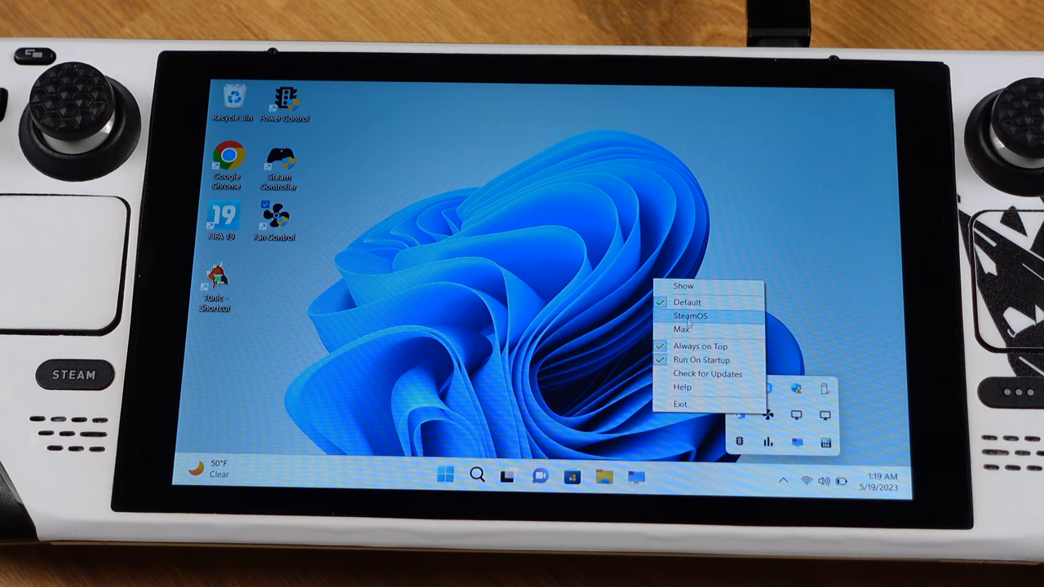
click(690, 317)
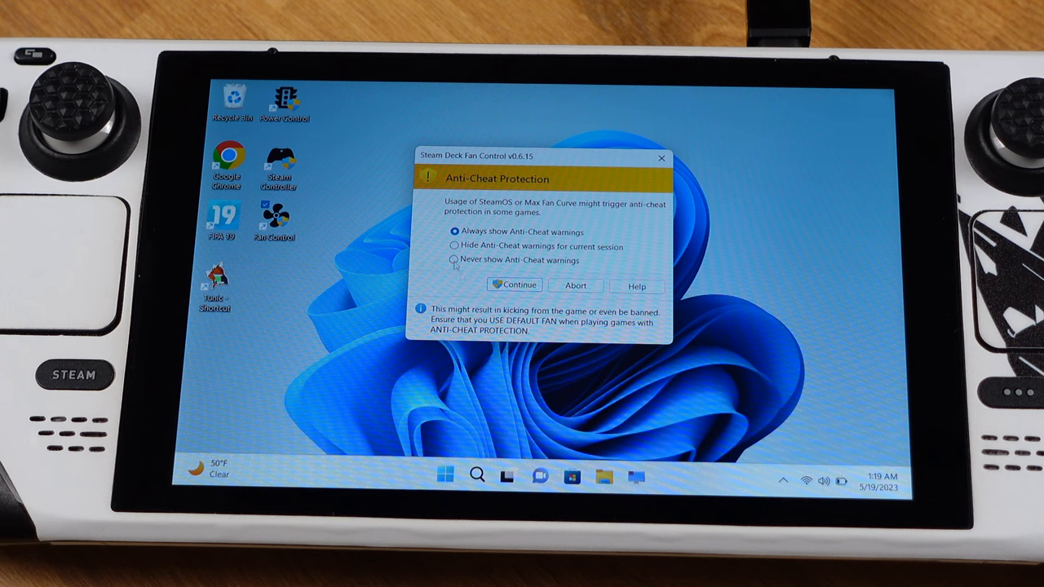
click(454, 260)
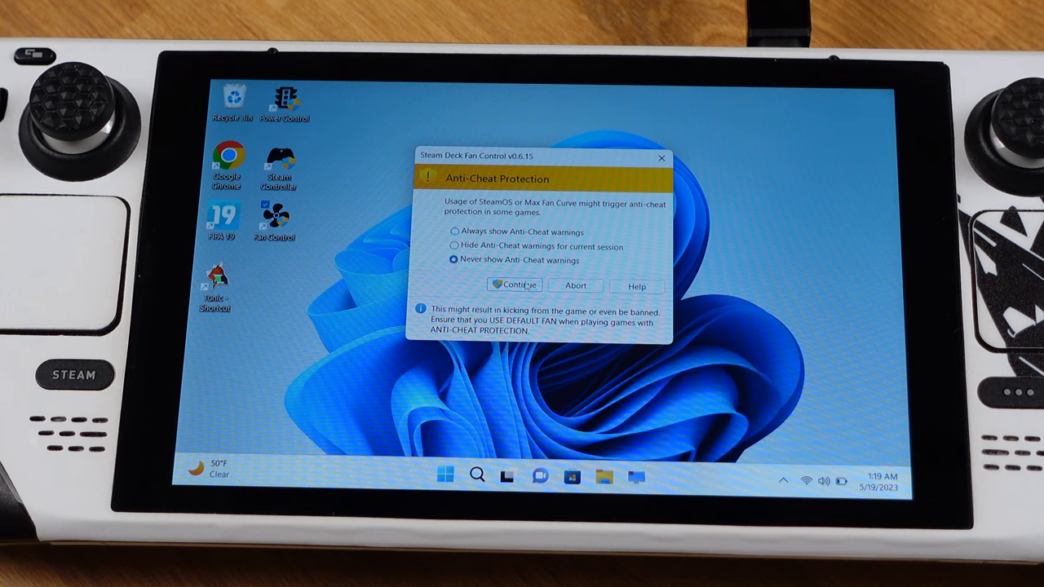